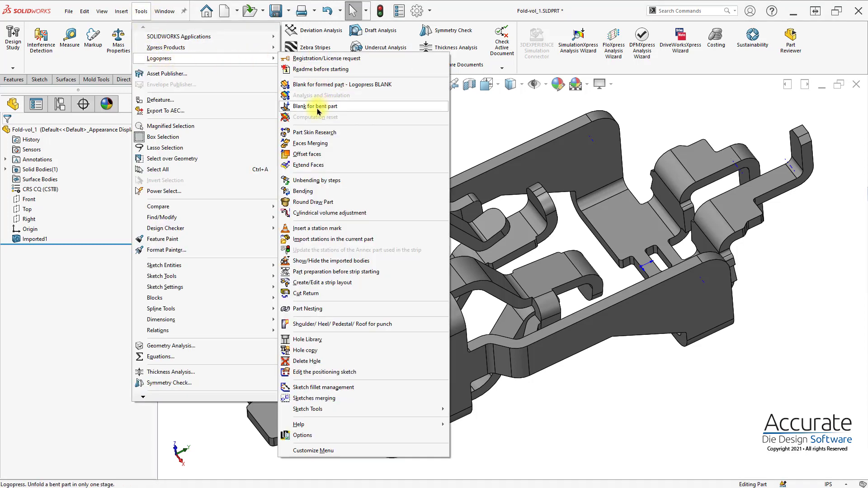
- Launch Logopress Blank for bent part on the bent sheet-metal part
{"action": "left_click", "coordinate": [316, 106]}
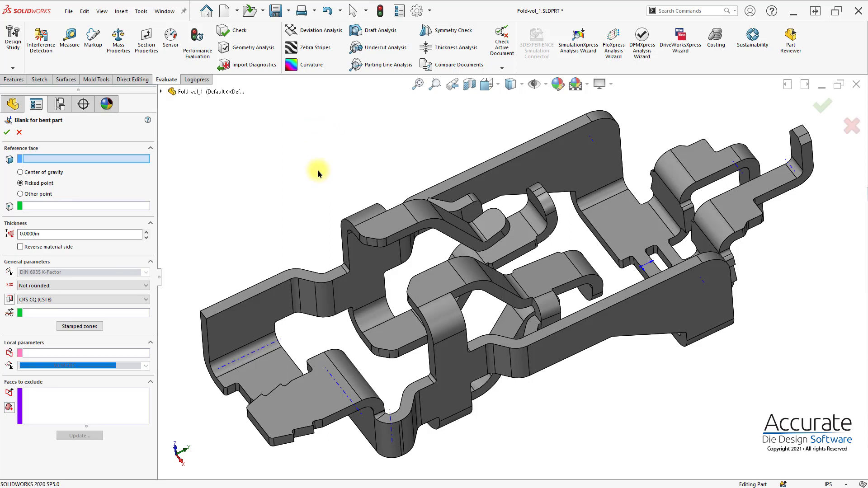
{"action": "mouse_move", "coordinate": [297, 148]}
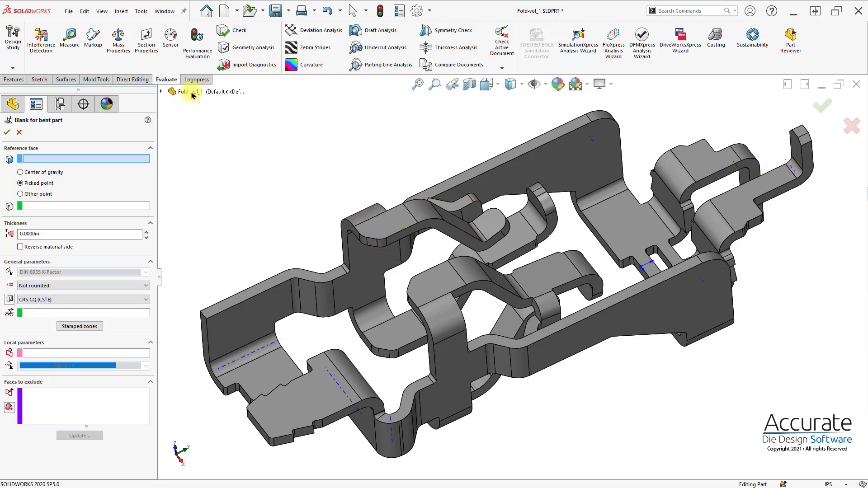
{"action": "left_click", "coordinate": [311, 64]}
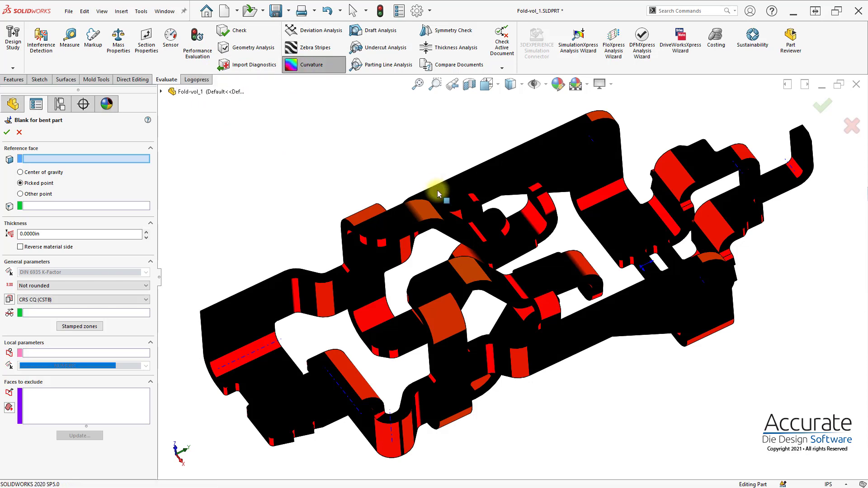
{"action": "mouse_move", "coordinate": [415, 217]}
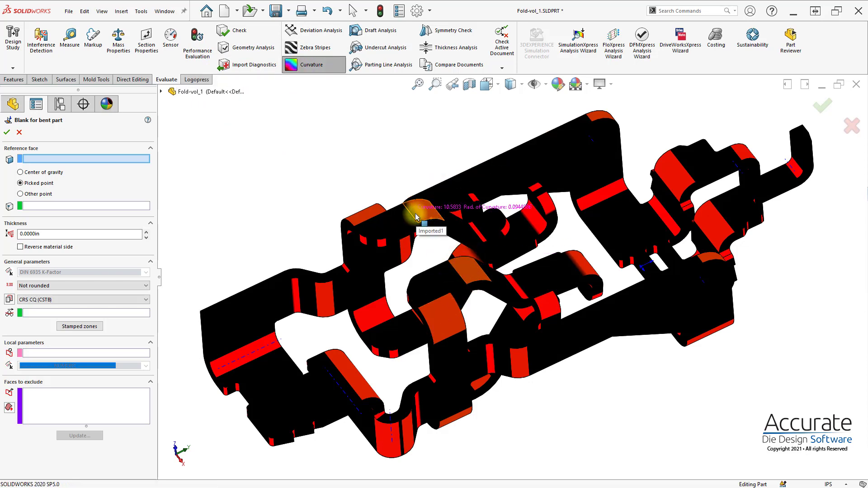
{"action": "mouse_move", "coordinate": [412, 214]}
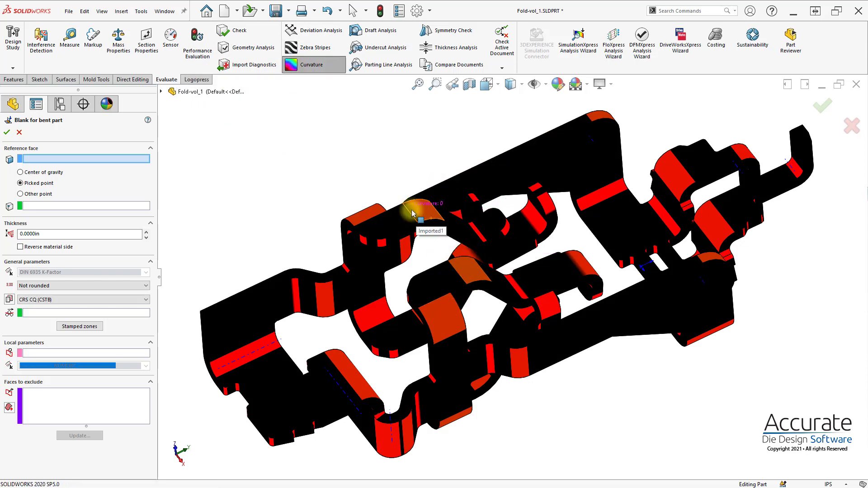
{"action": "mouse_move", "coordinate": [414, 213]}
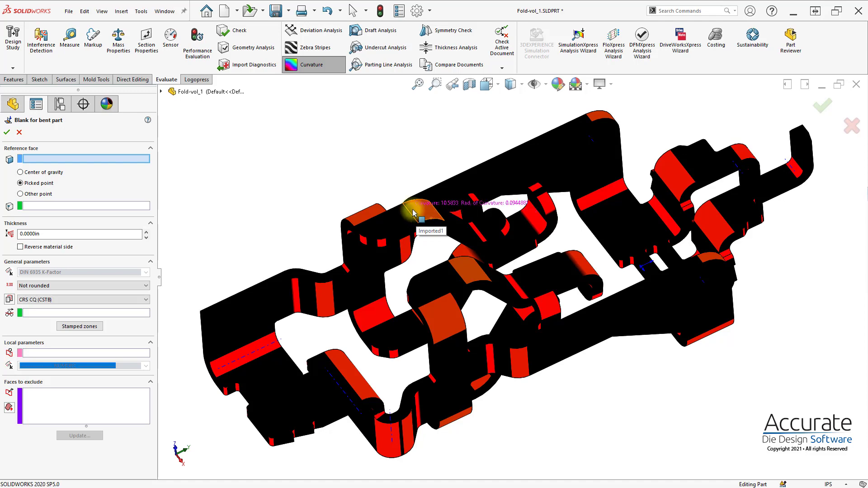
{"action": "mouse_move", "coordinate": [448, 227]}
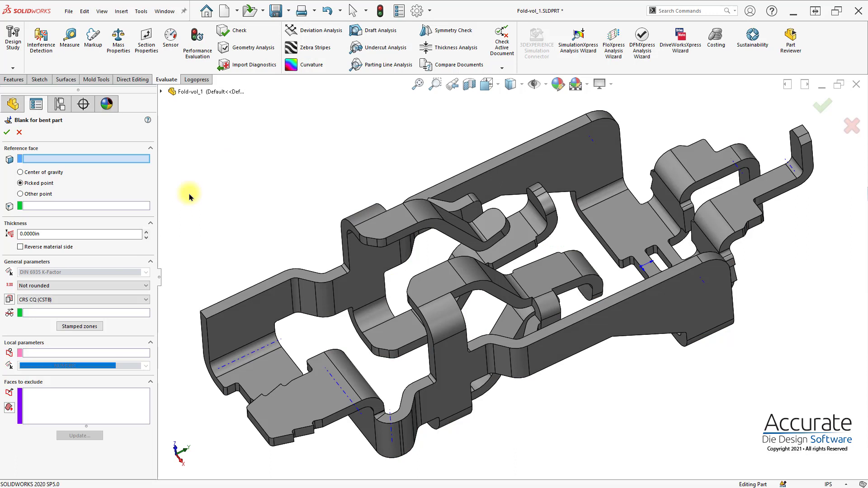
{"action": "mouse_move", "coordinate": [39, 160]}
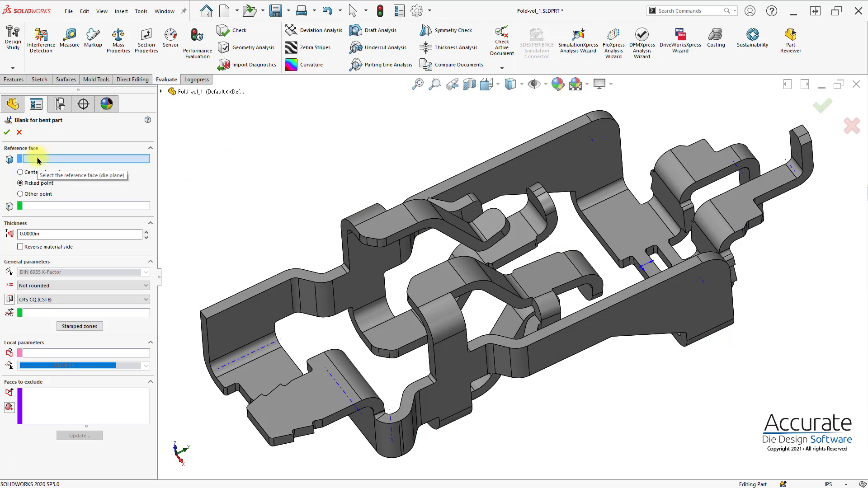
- Activate the Reference face box to pick the die plane face for unfolding
{"action": "left_click", "coordinate": [647, 239]}
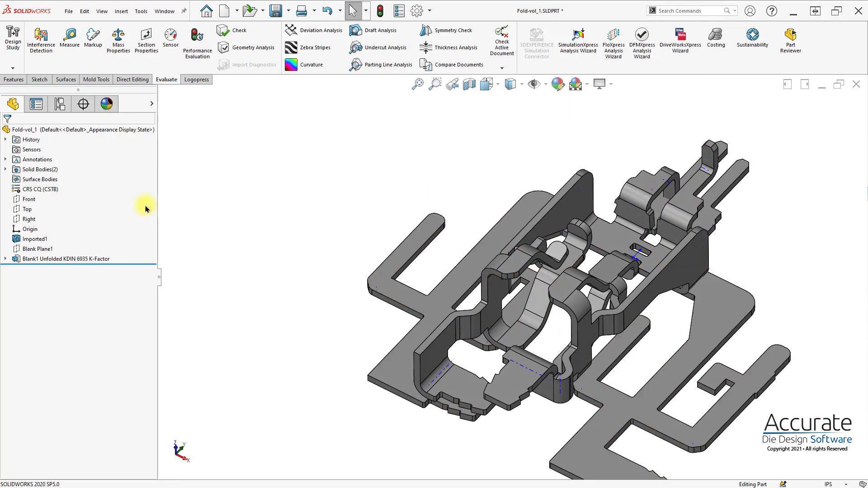
- Open the display options for the original Imported1 bent body
{"action": "right_click", "coordinate": [37, 179]}
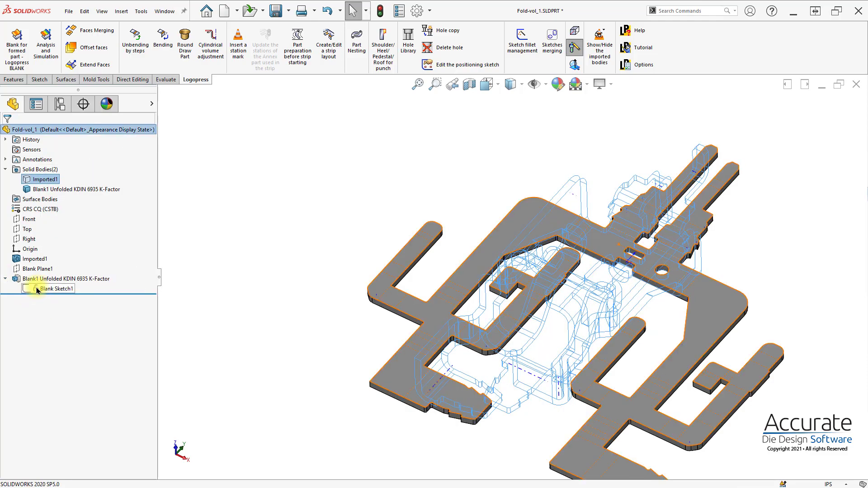
- Show Blank Sketch1 with its bend lines and select the flat blank body
{"action": "left_click", "coordinate": [54, 289]}
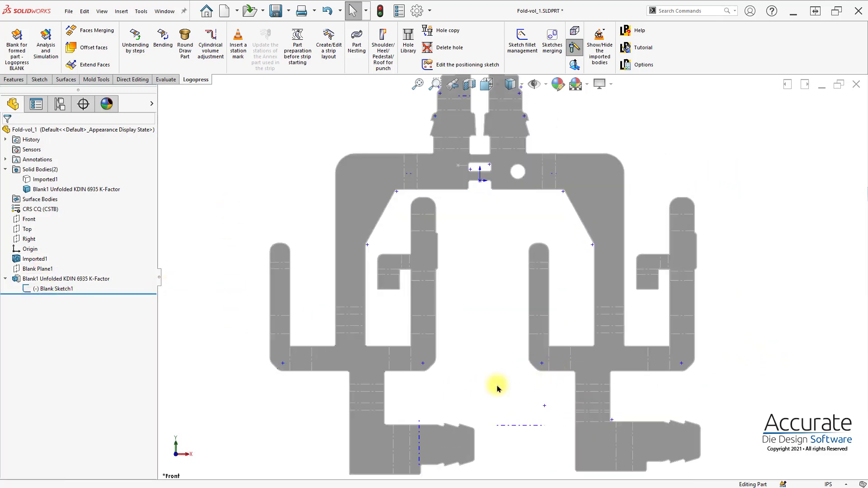
{"action": "left_click", "coordinate": [360, 327]}
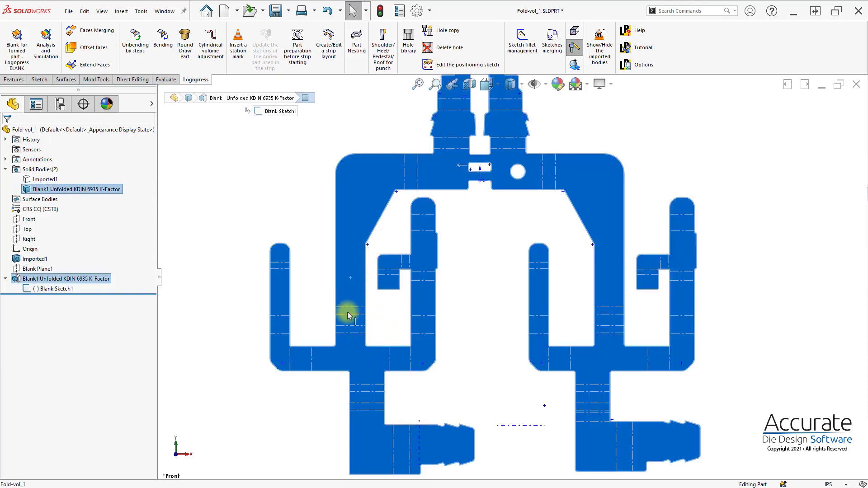
{"action": "mouse_move", "coordinate": [427, 335]}
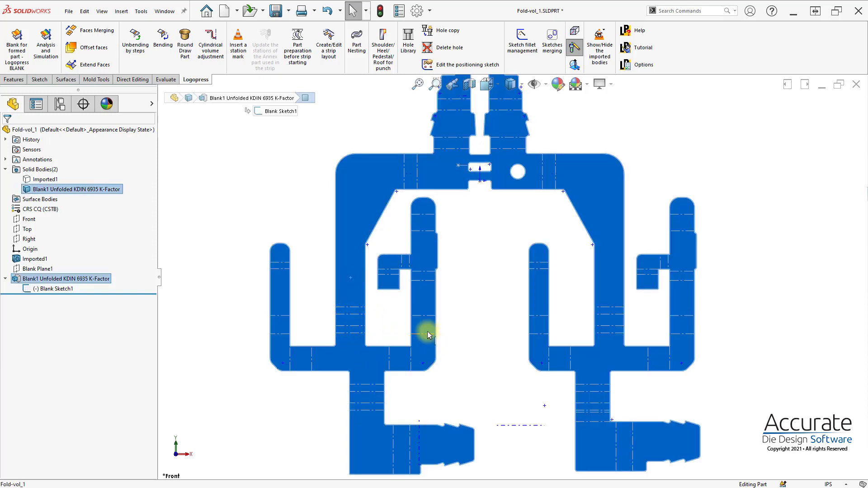